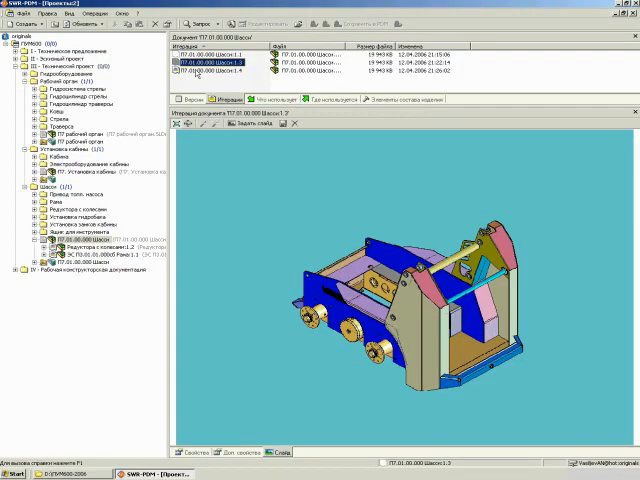
# - Select iteration 1.3 of П7.01.00.000 Шасси to preview its 3D model
pyautogui.click(230, 72)
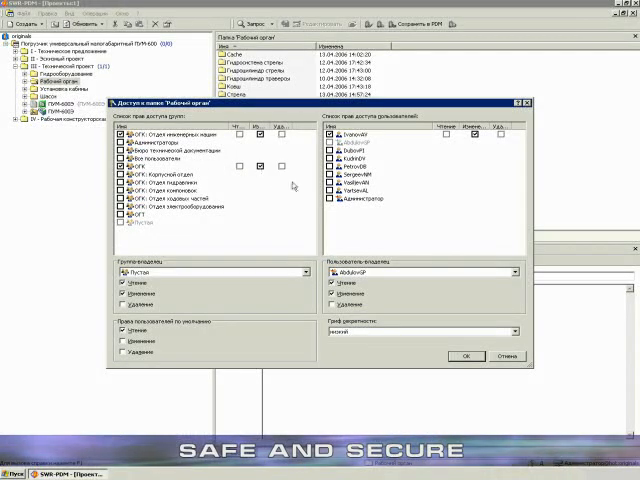
pyautogui.click(448, 184)
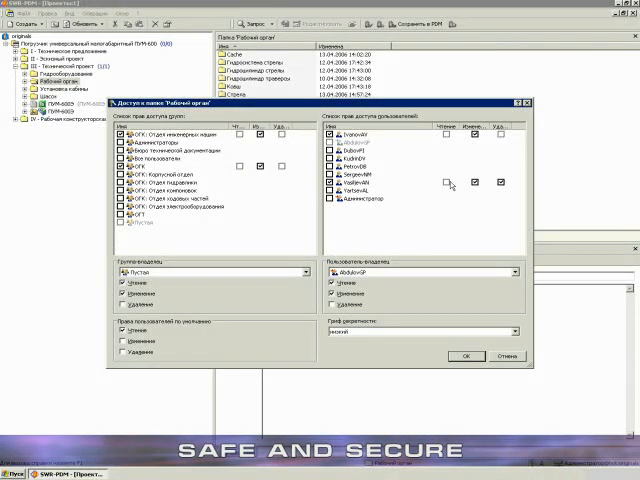